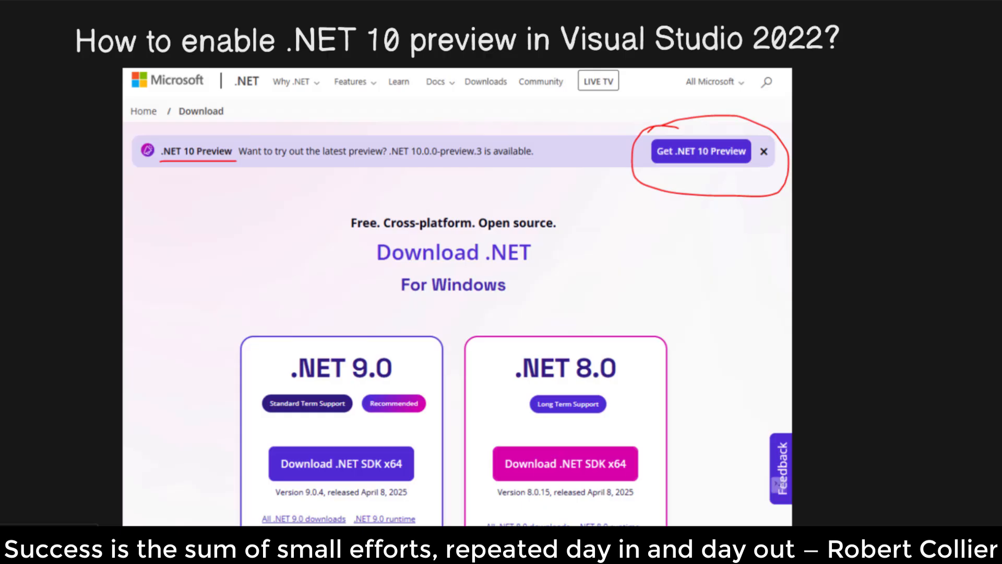
{"action": "mouse_move", "coordinate": [535, 439]}
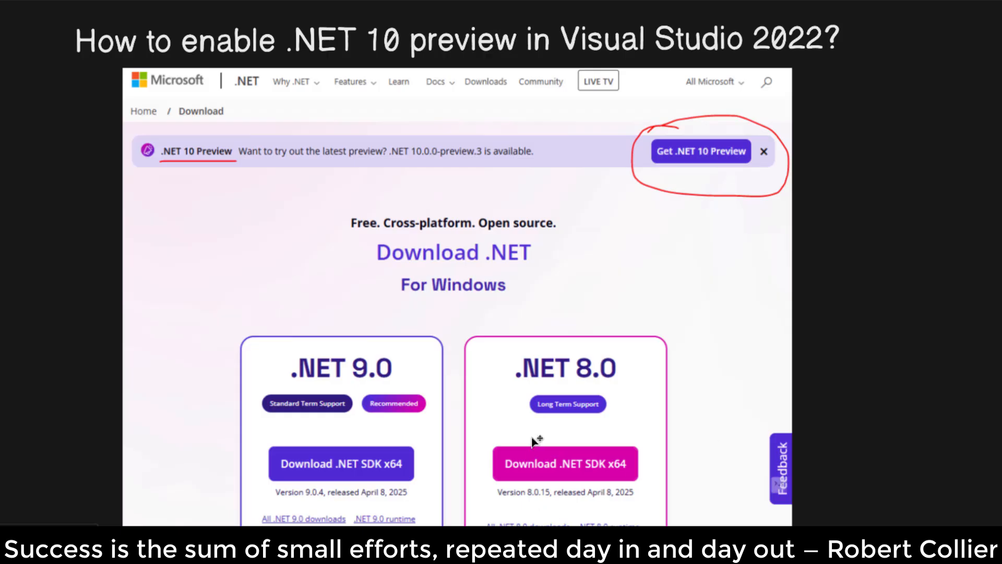
{"action": "mouse_move", "coordinate": [495, 206]}
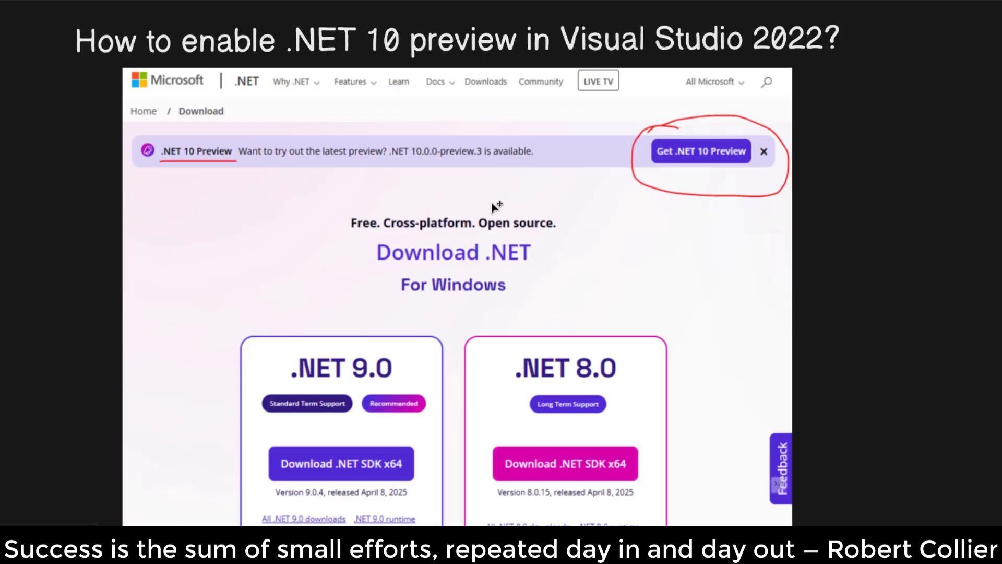
{"action": "mouse_move", "coordinate": [491, 207]}
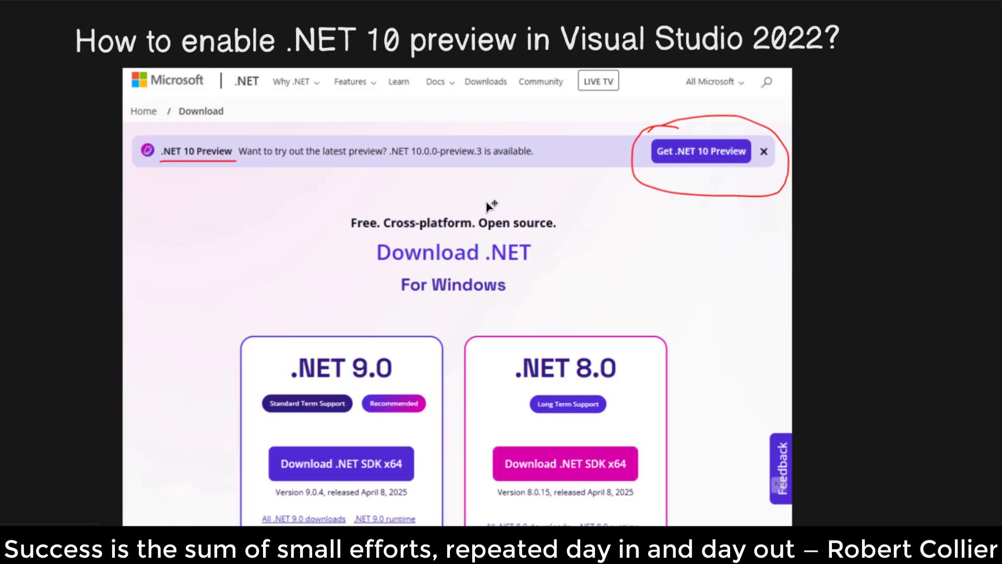
{"action": "mouse_move", "coordinate": [492, 203]}
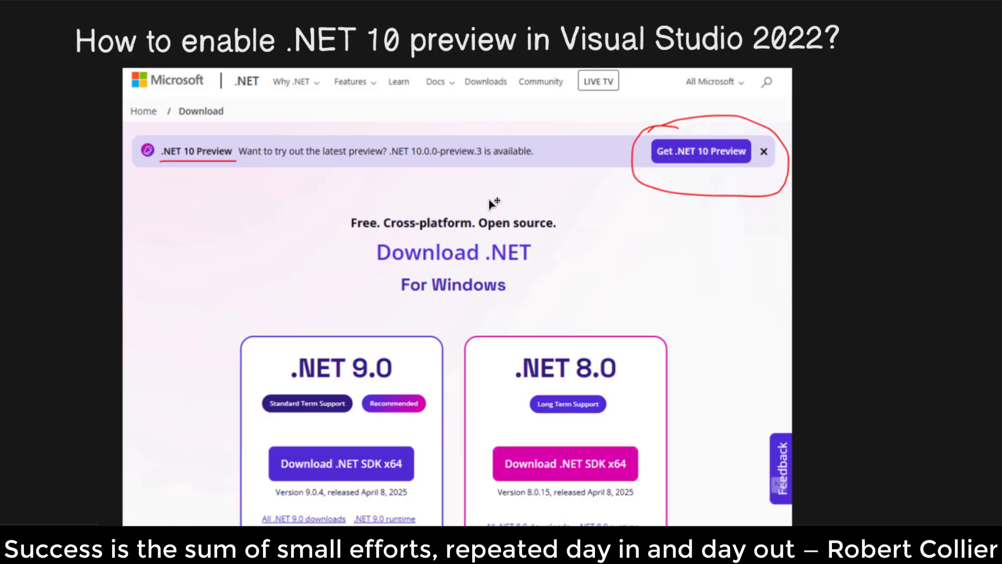
{"action": "mouse_move", "coordinate": [498, 197]}
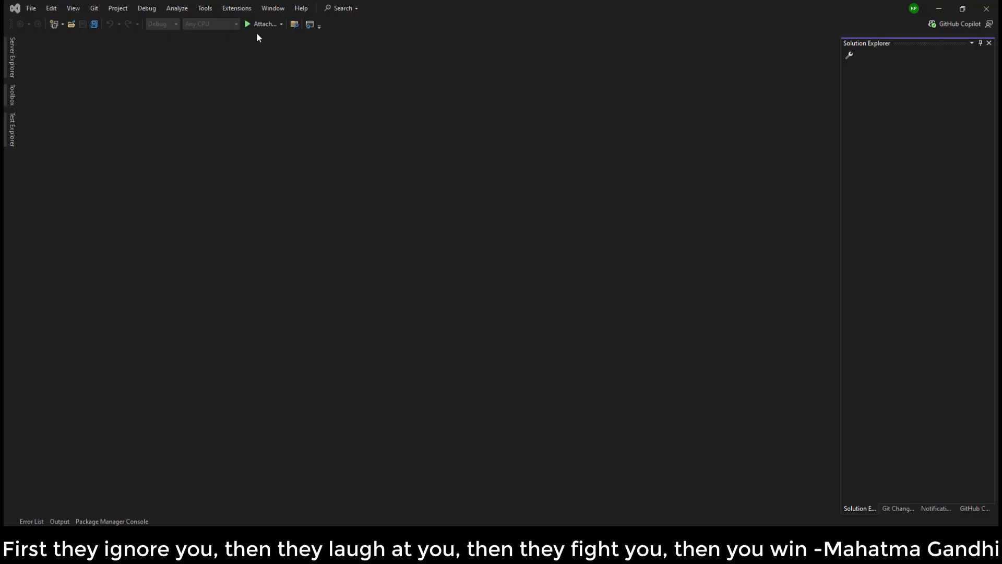
Turn on 'Use previews of the .NET SDK' in Tools > Manage Preview Features and confirm
{"action": "left_click", "coordinate": [204, 8]}
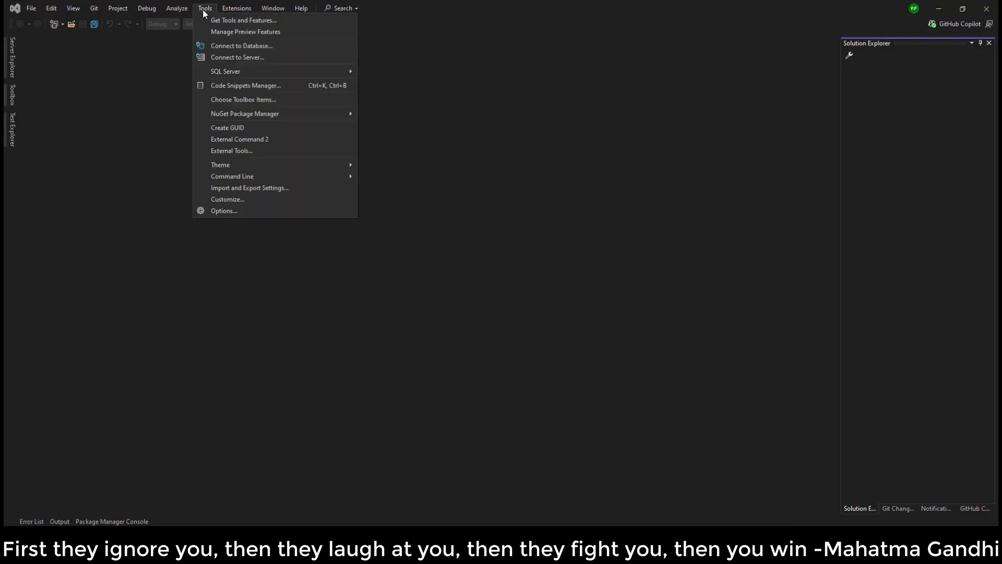
{"action": "left_click", "coordinate": [224, 210]}
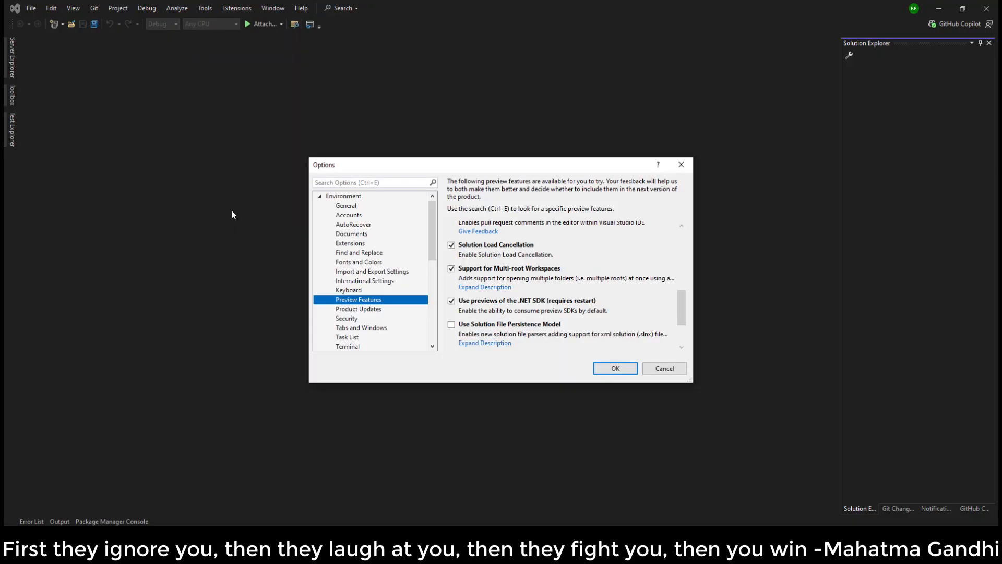
{"action": "mouse_move", "coordinate": [377, 308]}
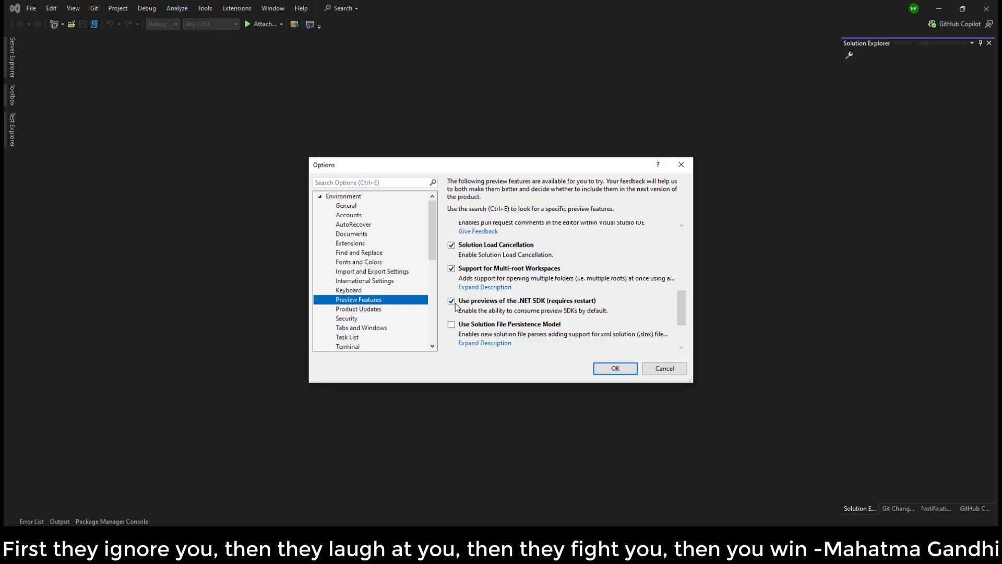
{"action": "mouse_move", "coordinate": [505, 309]}
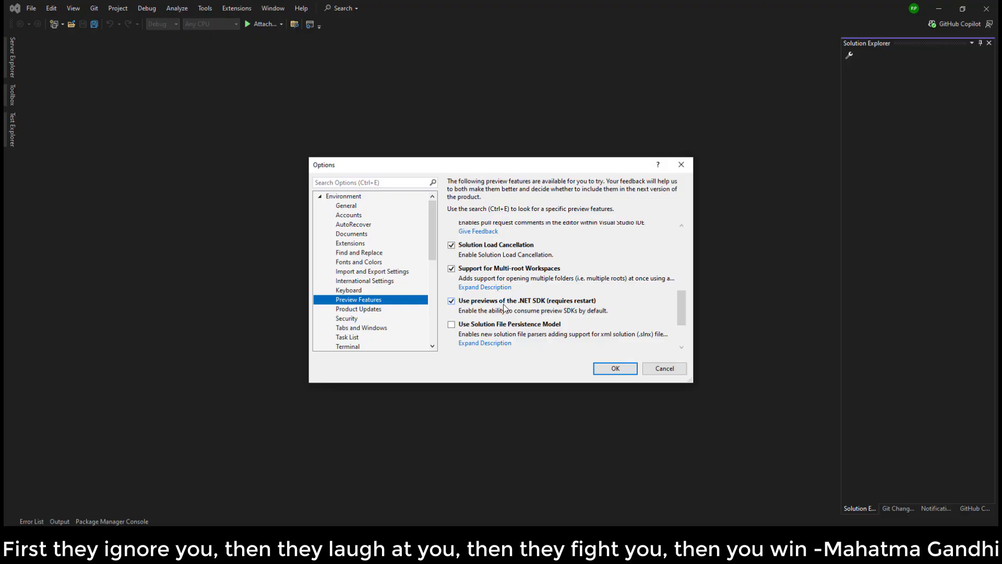
{"action": "left_click", "coordinate": [451, 300]}
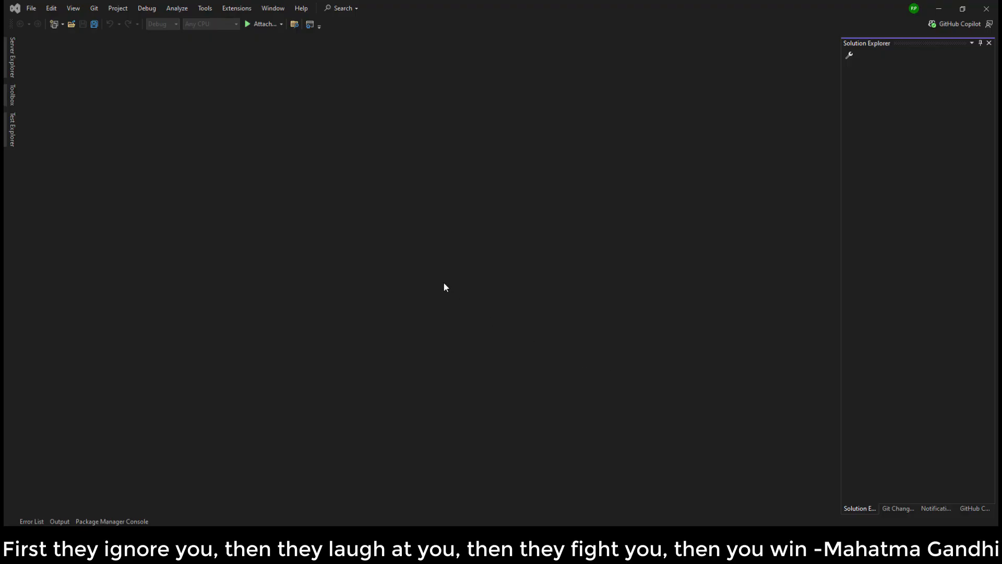
{"action": "mouse_move", "coordinate": [428, 272]}
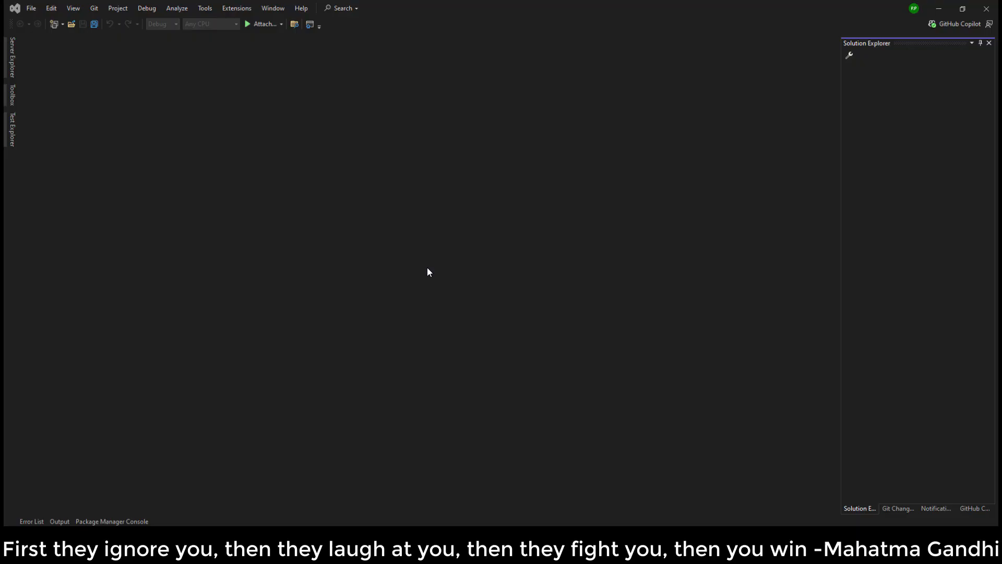
{"action": "mouse_move", "coordinate": [102, 97]}
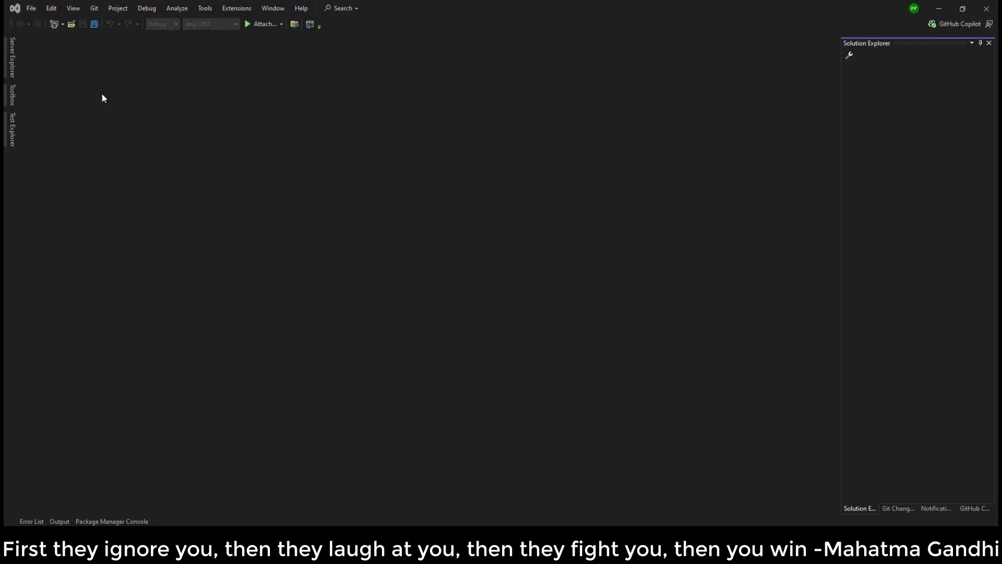
{"action": "left_click", "coordinate": [31, 7]}
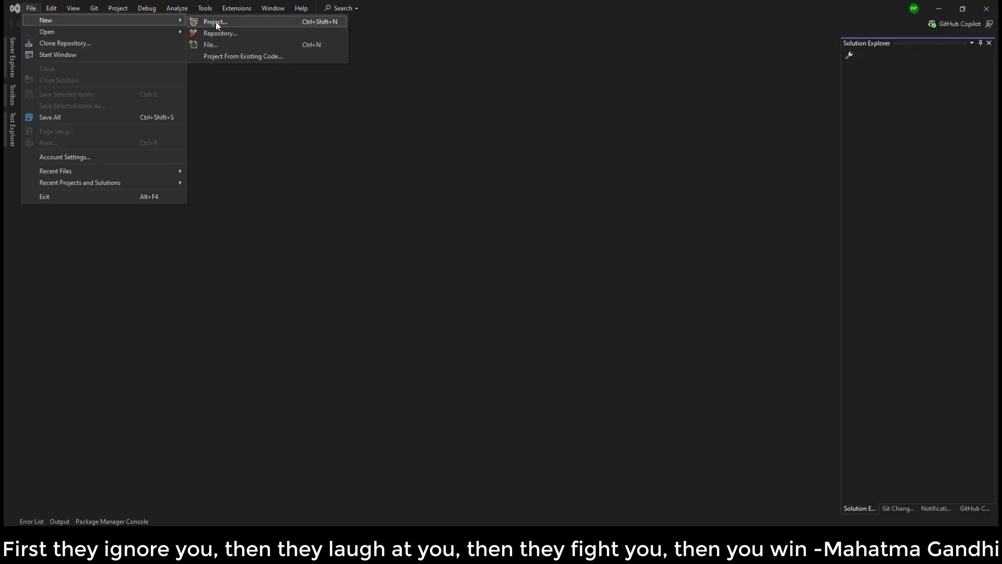
Create a new project from the ASP.NET Core Web API template, reaching the configuration page
{"action": "left_click", "coordinate": [216, 21]}
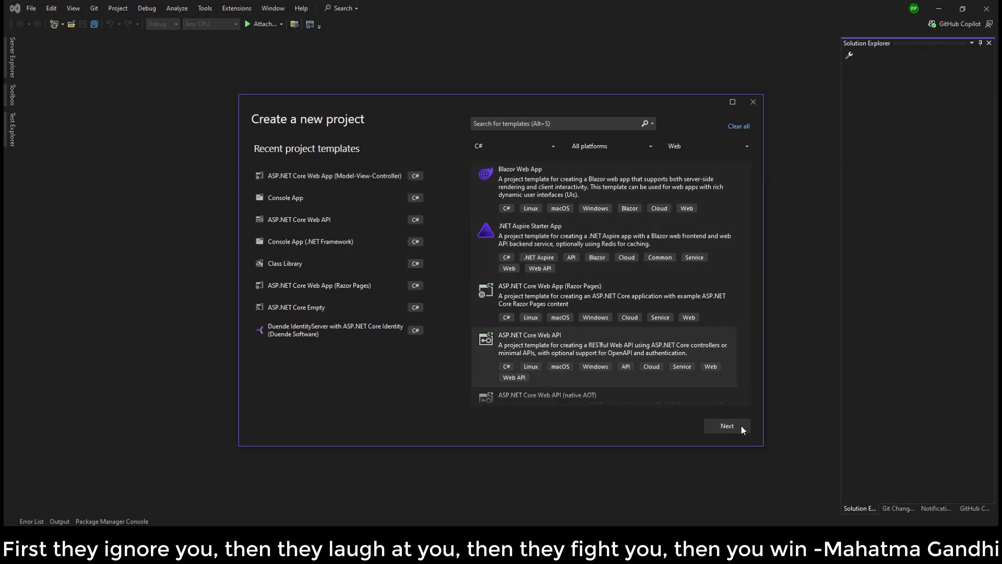
{"action": "left_click", "coordinate": [727, 426]}
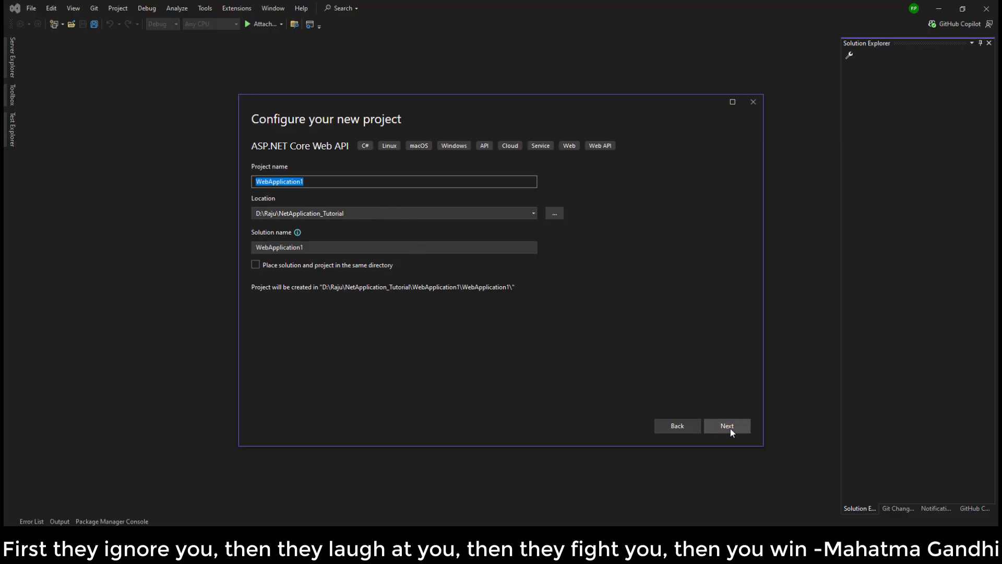
Keep the default name and location, then pick .NET 10.0 (Preview) as framework
{"action": "left_click", "coordinate": [727, 426]}
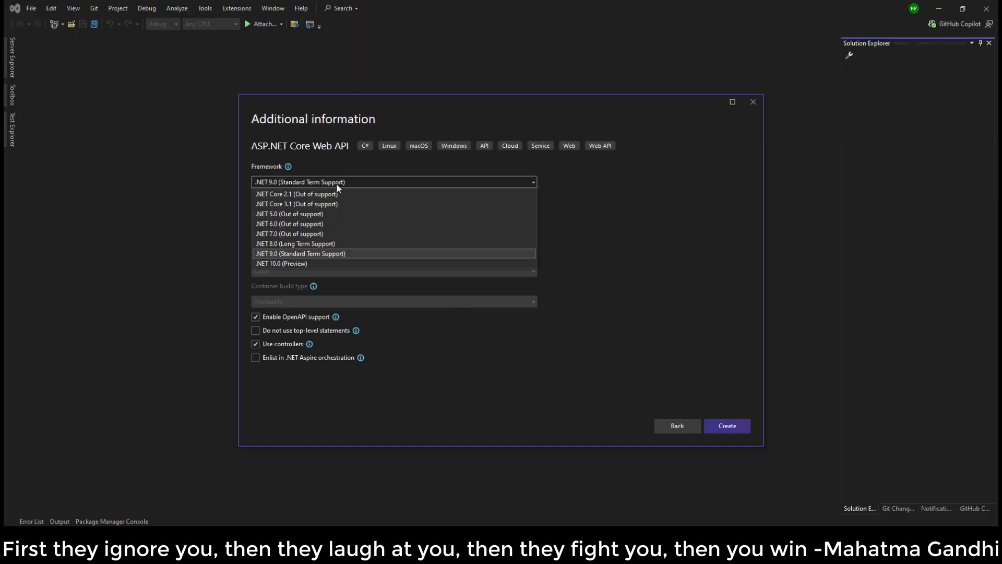
{"action": "mouse_move", "coordinate": [288, 263]}
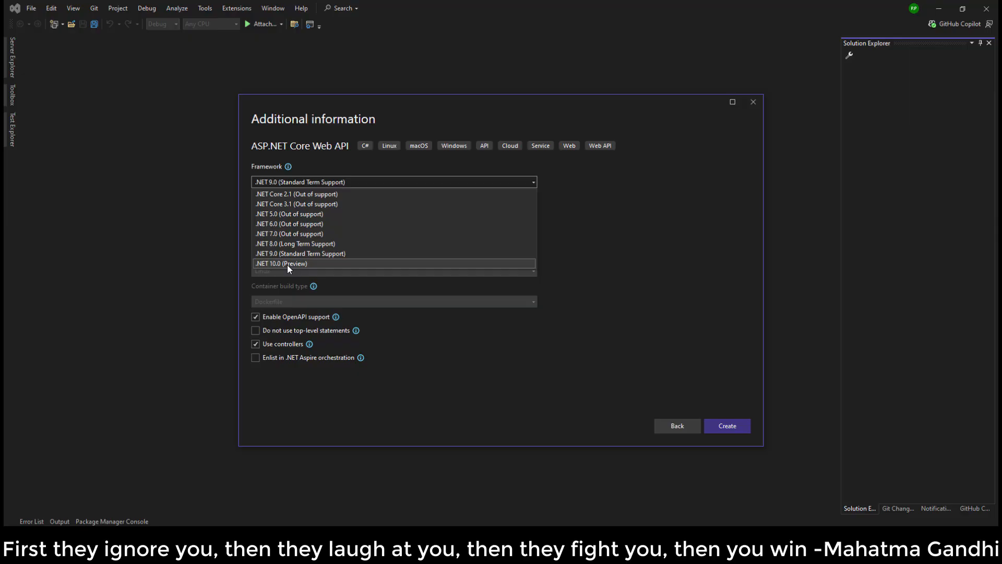
{"action": "left_click", "coordinate": [281, 263]}
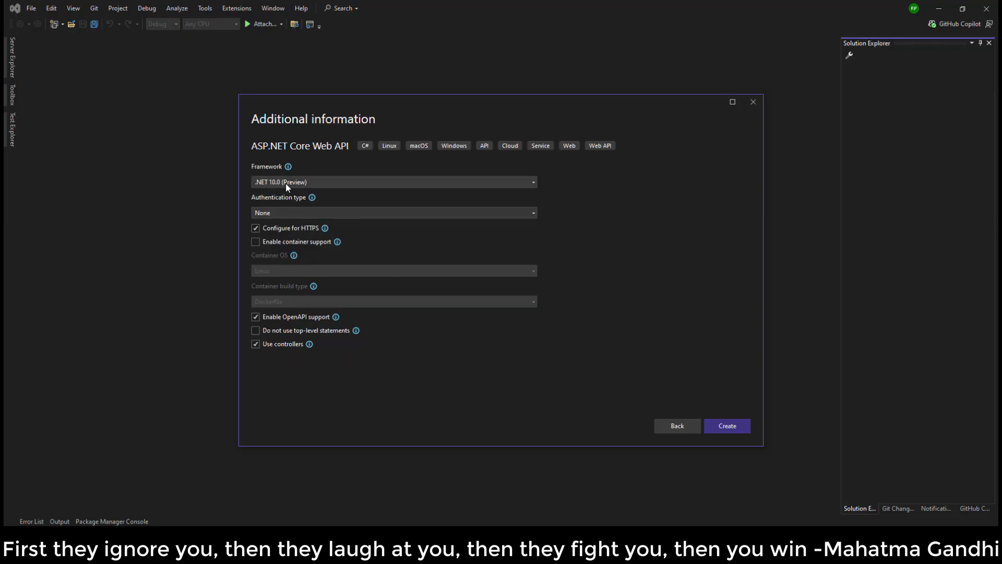
{"action": "mouse_move", "coordinate": [290, 186]}
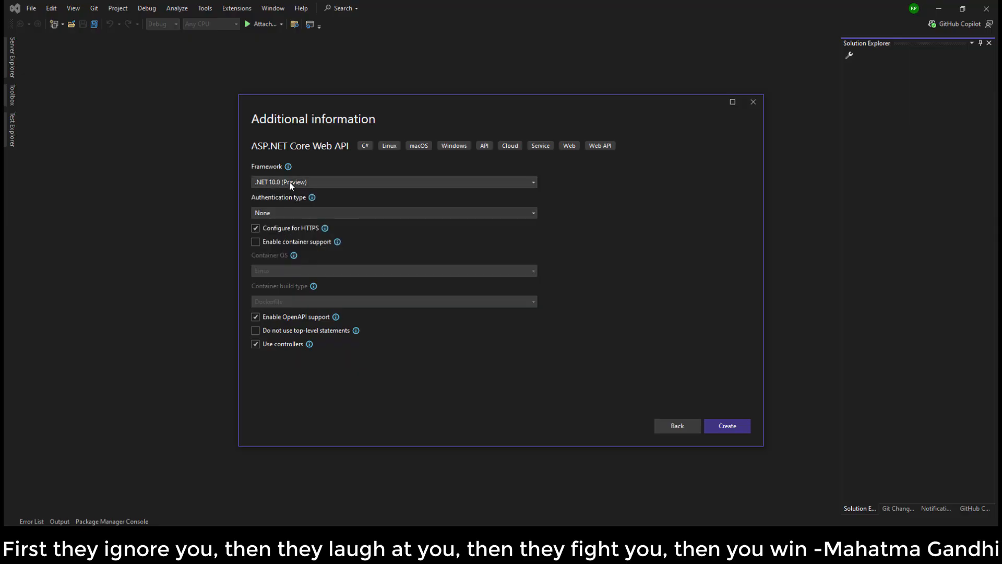